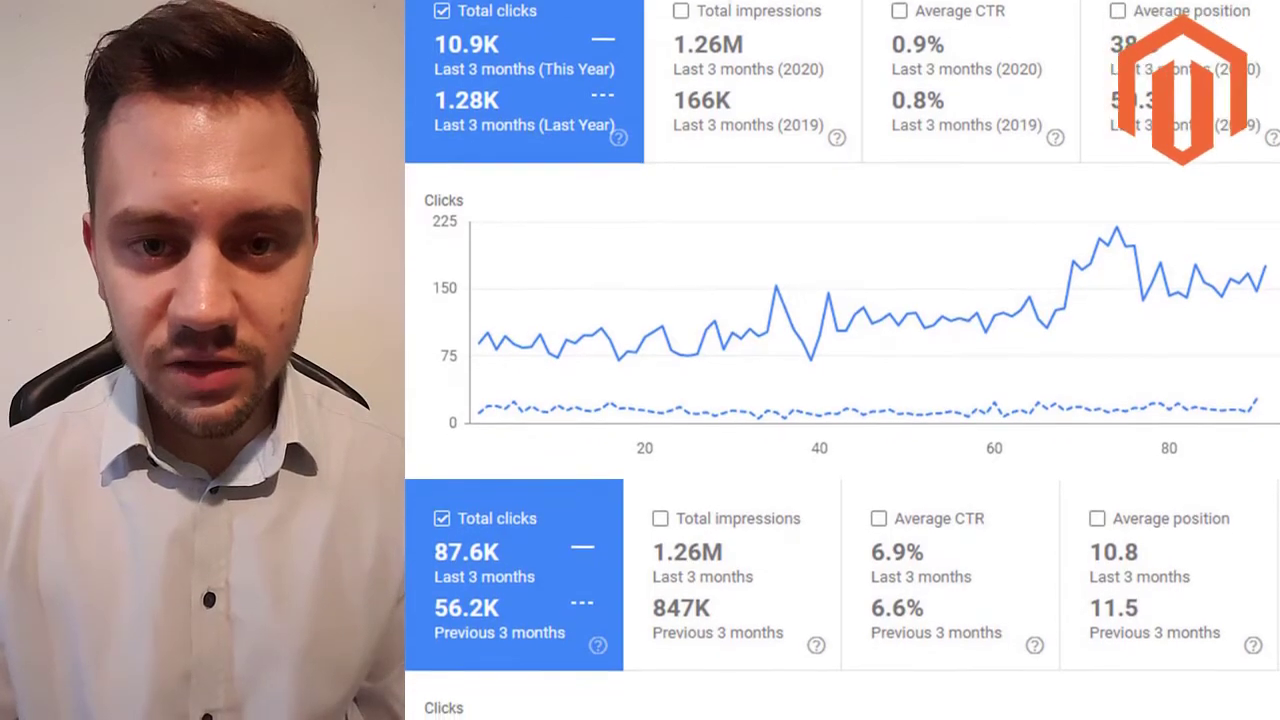
- Scroll through client Search Console reports showing rising Total clicks, impressions, CTR and position
scroll("down", 3)
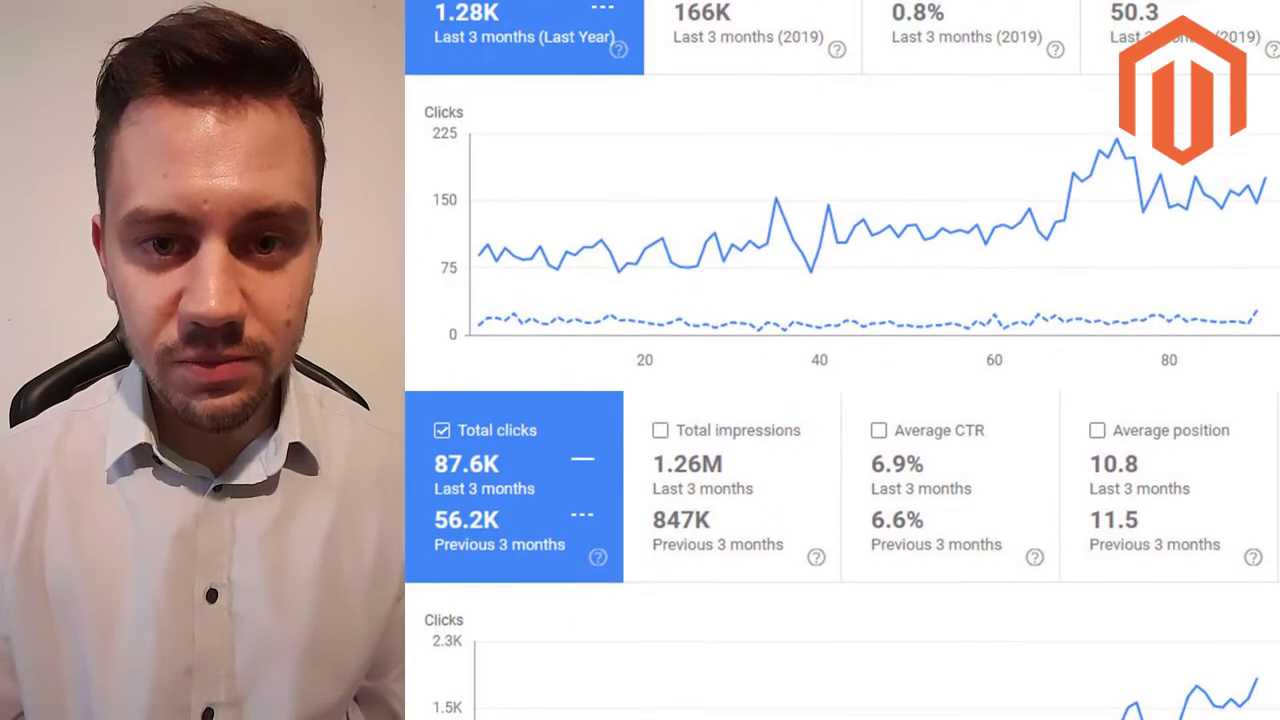
scroll("down", 3)
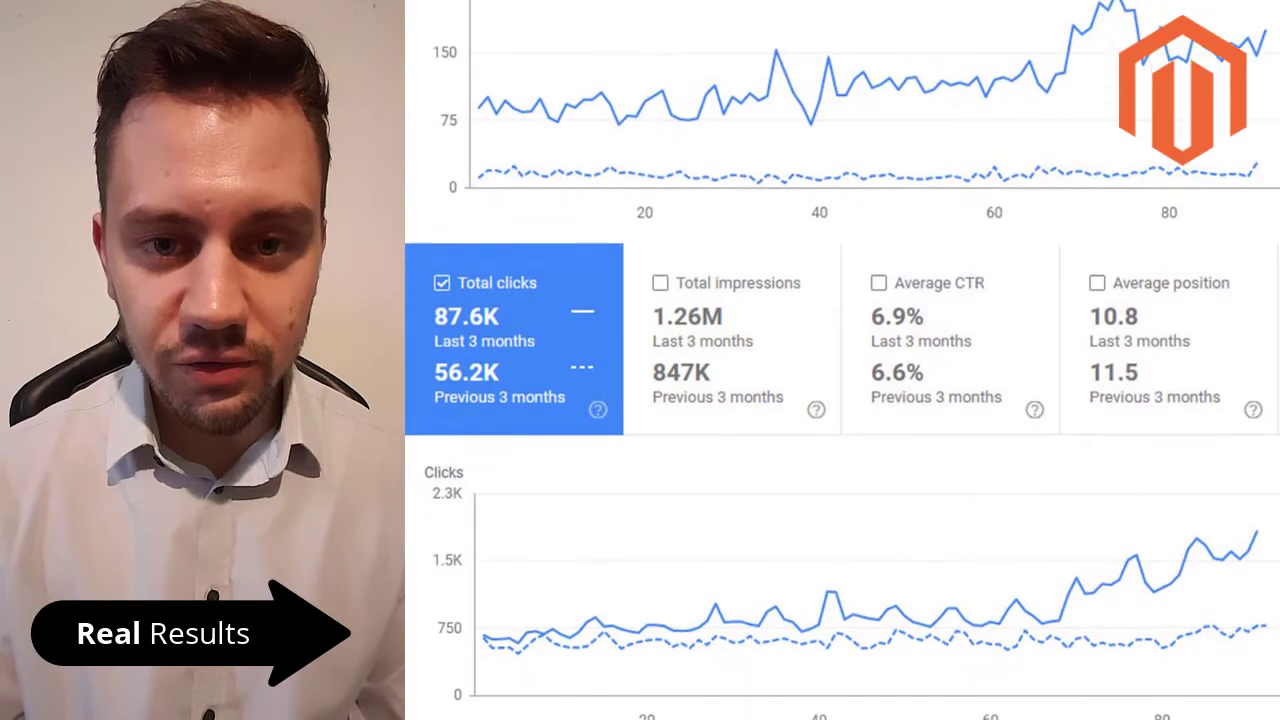
scroll("down", 3)
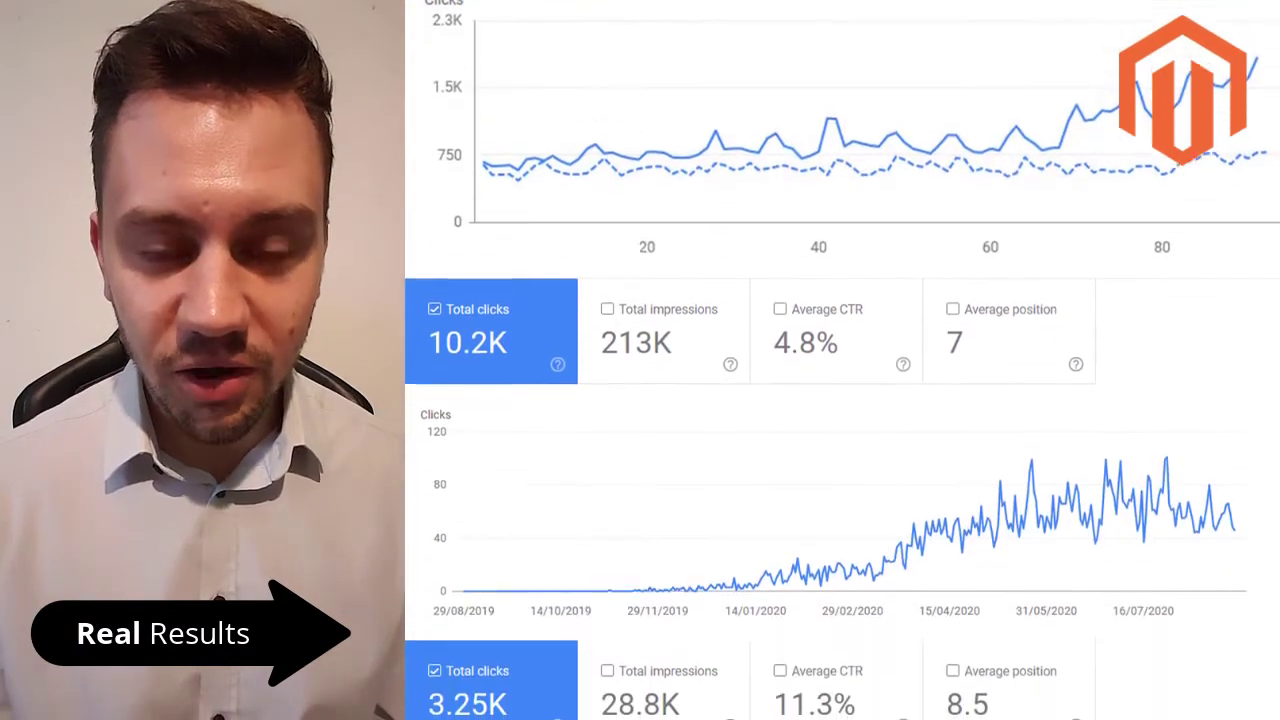
scroll("down", 3)
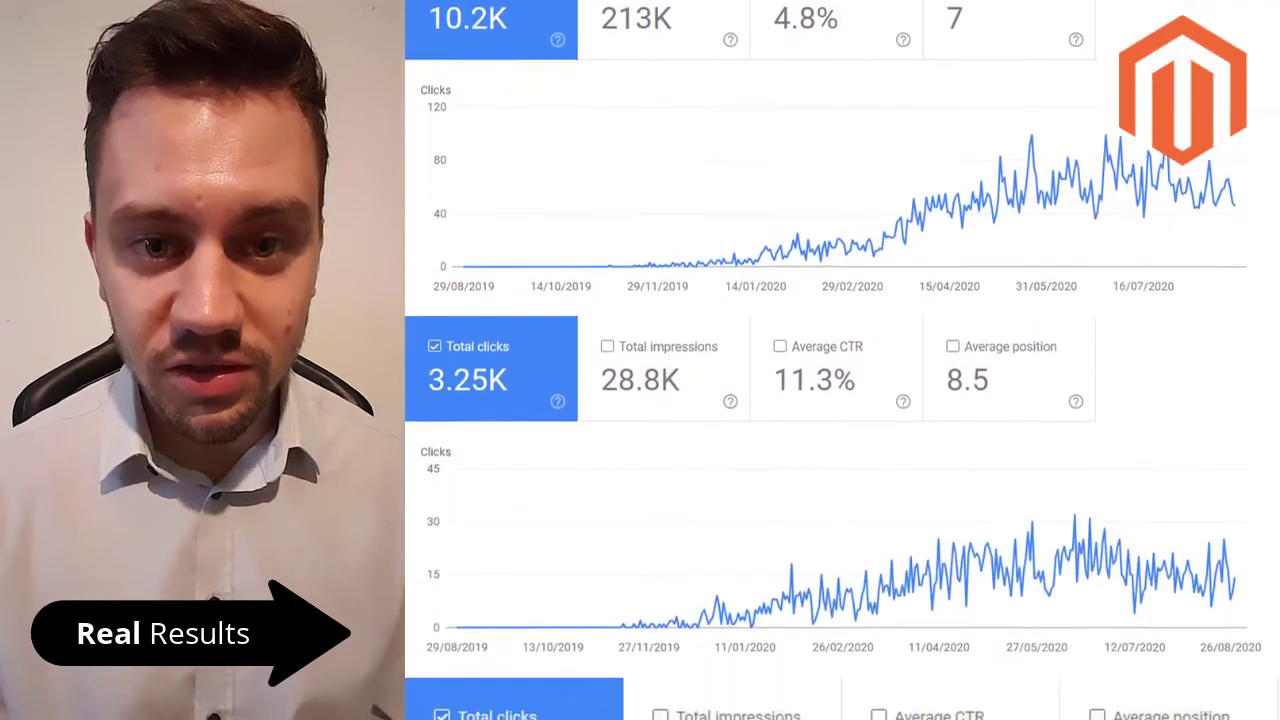
scroll("down", 3)
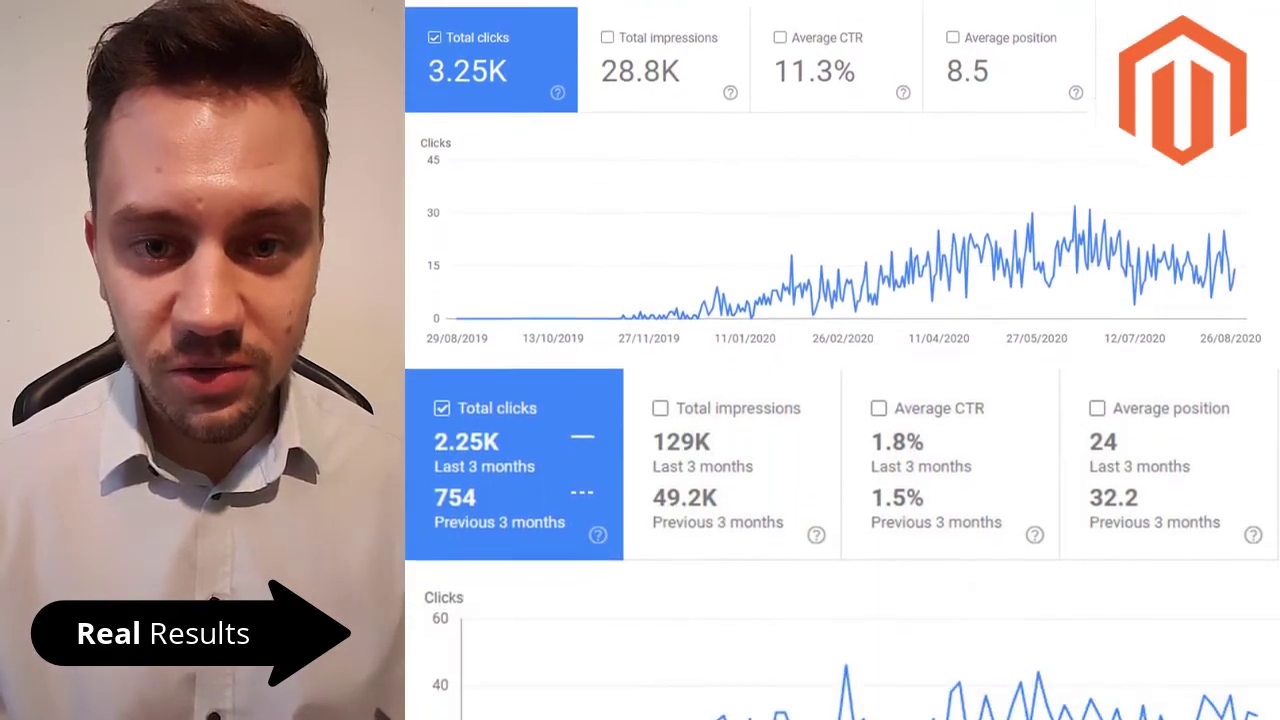
scroll("down", 3)
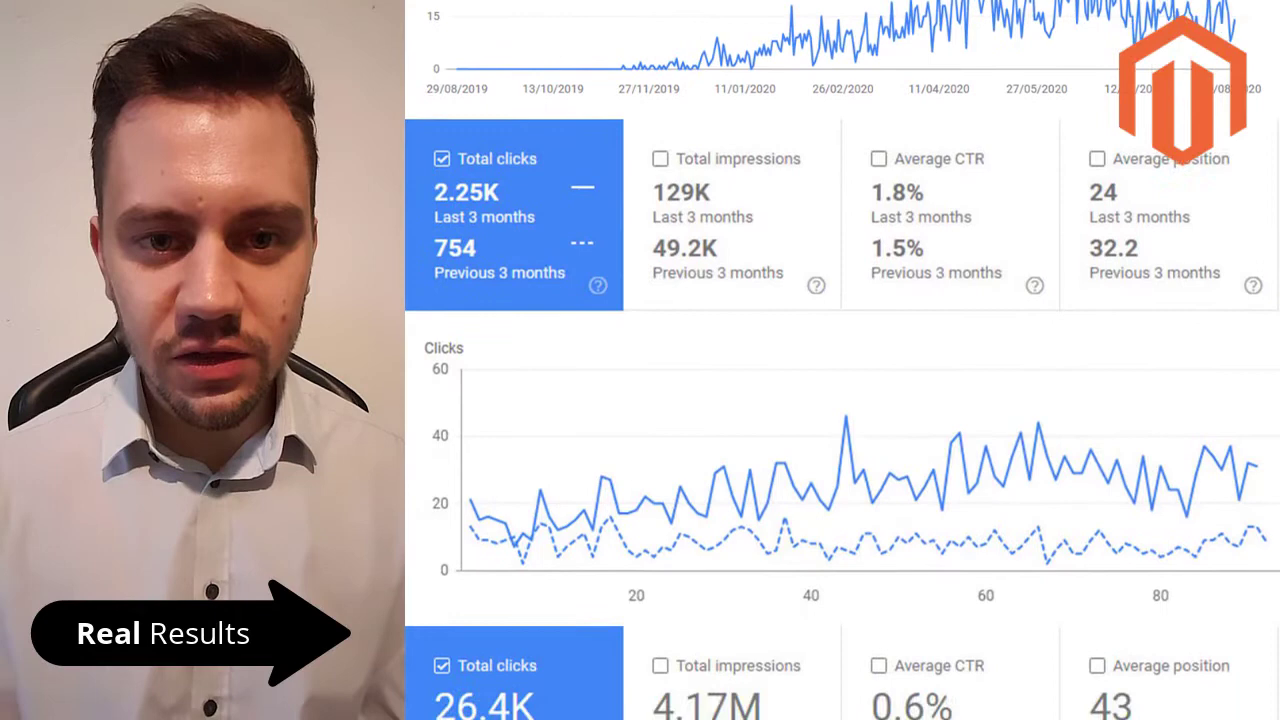
scroll("down", 3)
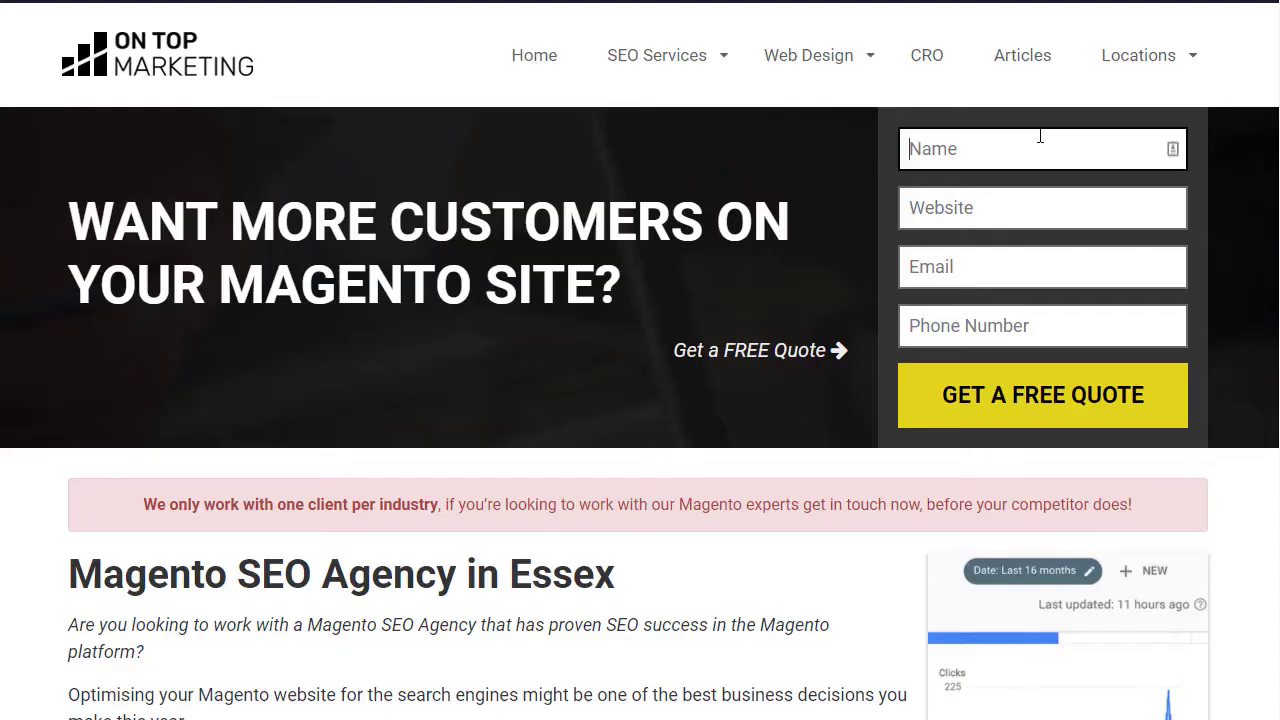
- Type 'Your Nam' and 'email@add' into the On Top Marketing quote form fields
type("Your Nam")
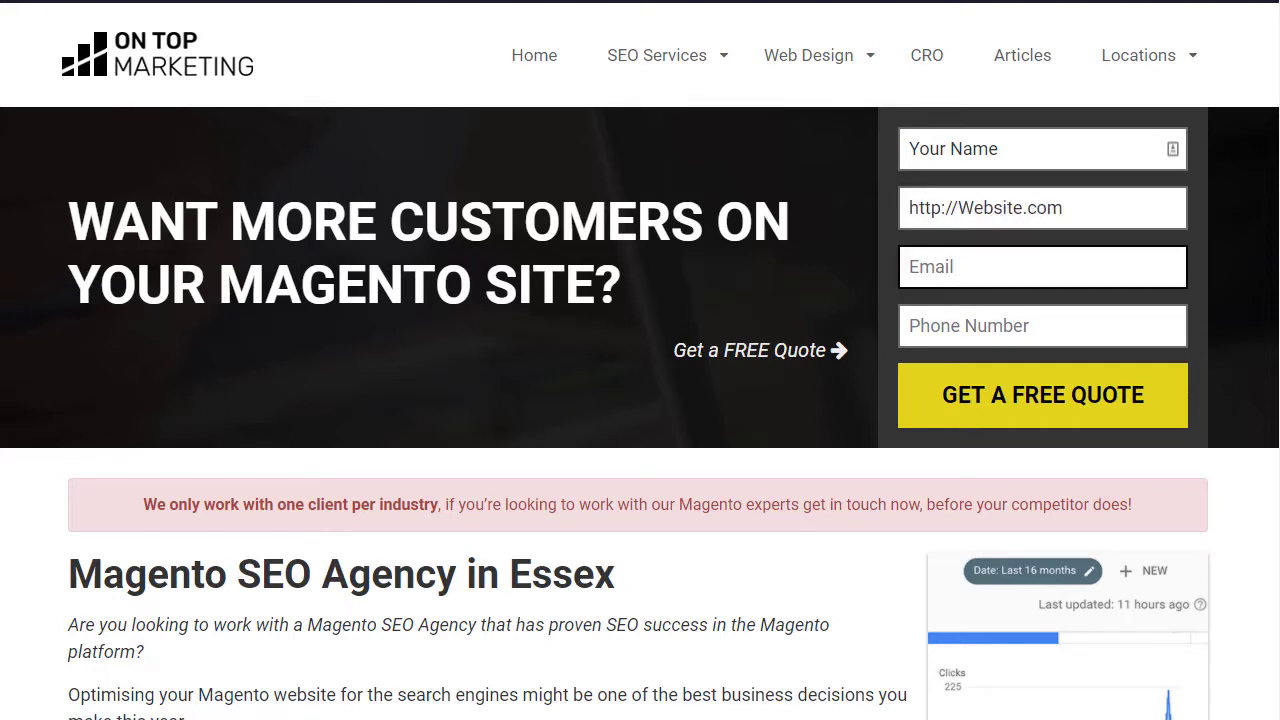
type("email@add")
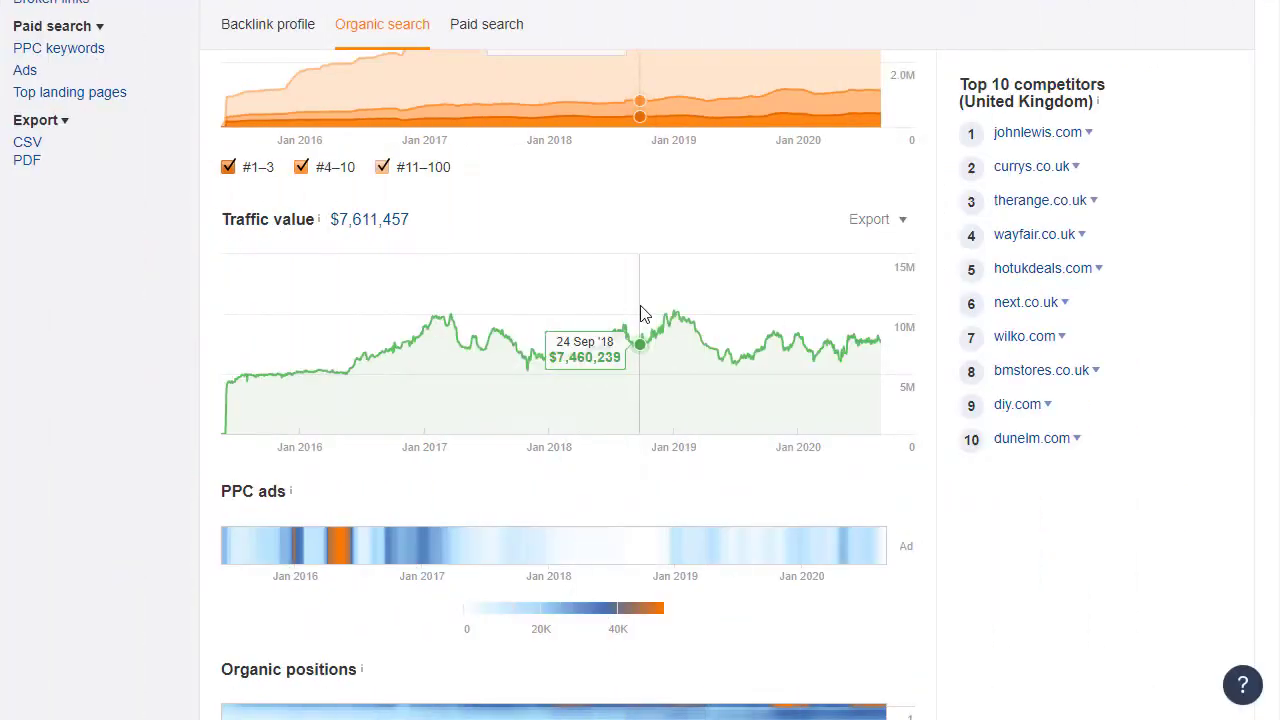
- Open argos.co.uk's Top pages in Ahrefs and scroll the Value-sorted URL table
left_click(45, 498)
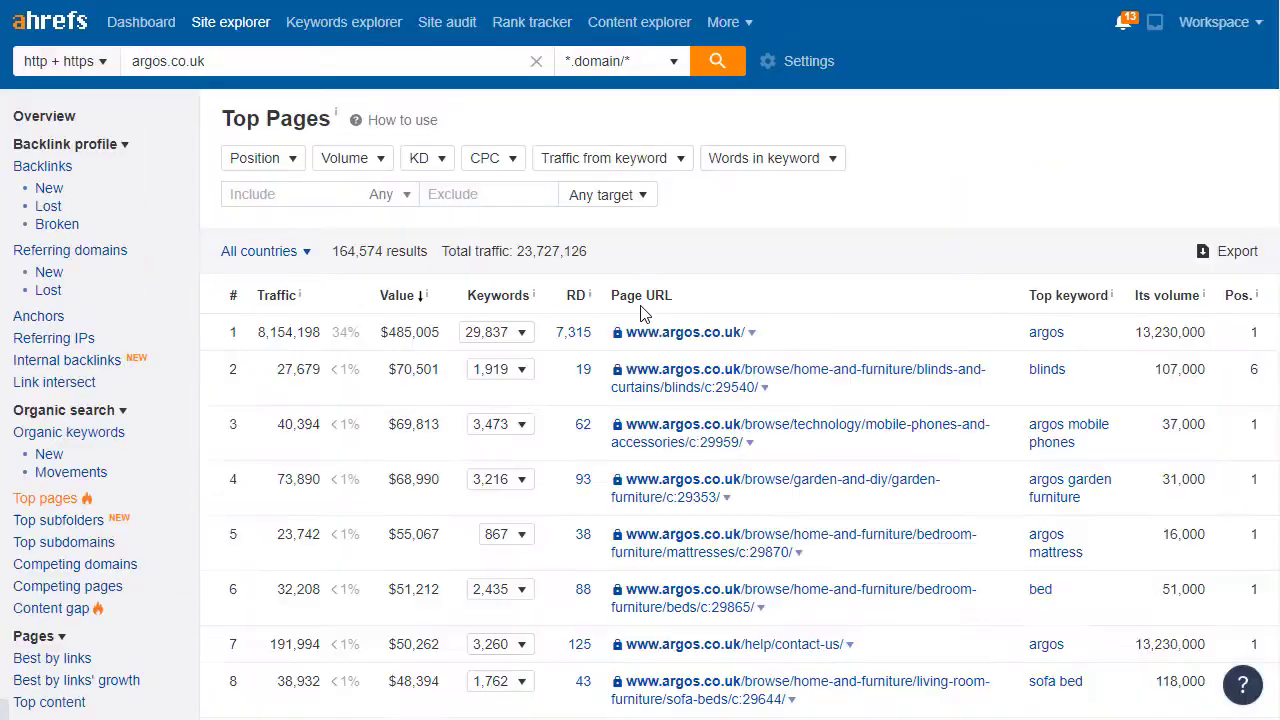
scroll("down", 3)
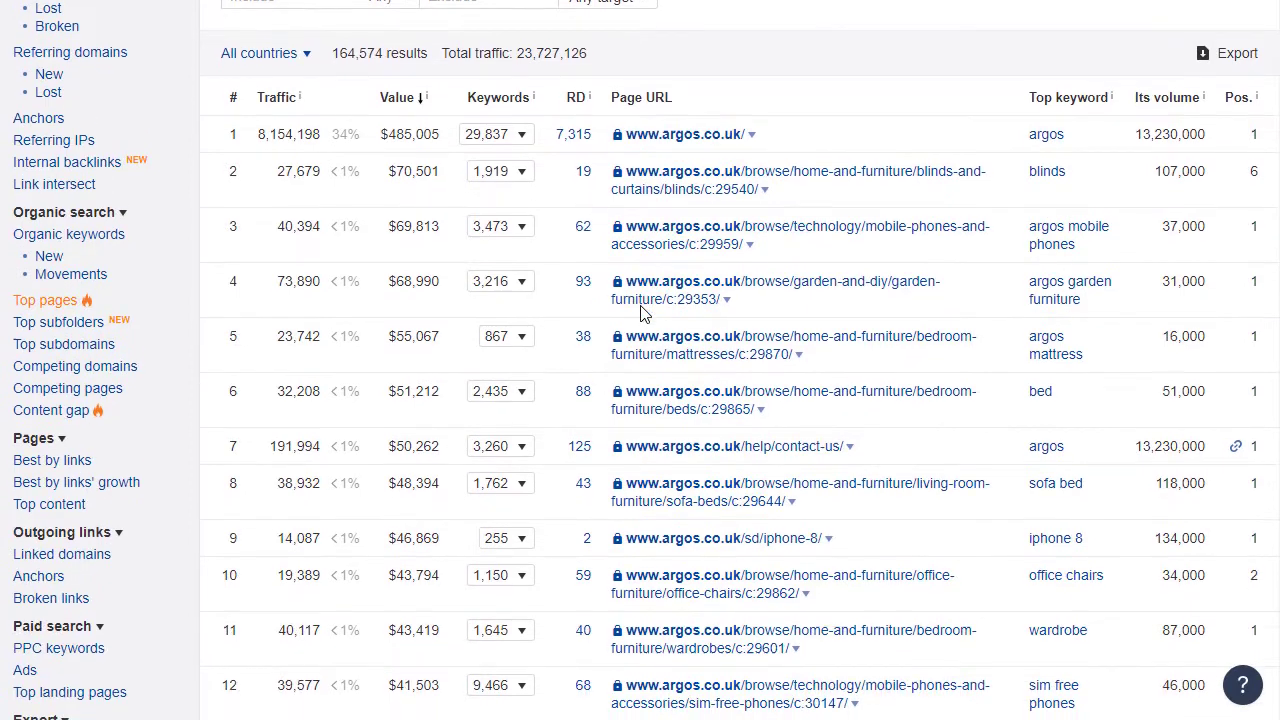
scroll("down", 3)
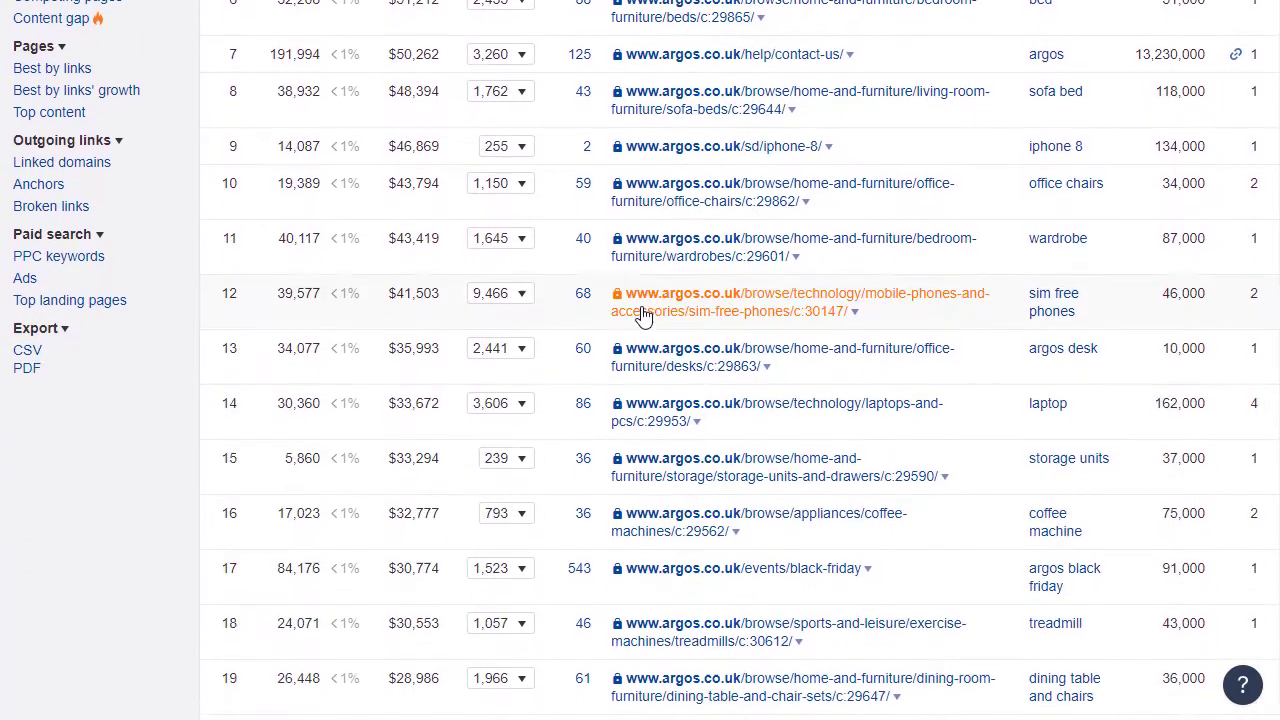
scroll("down", 3)
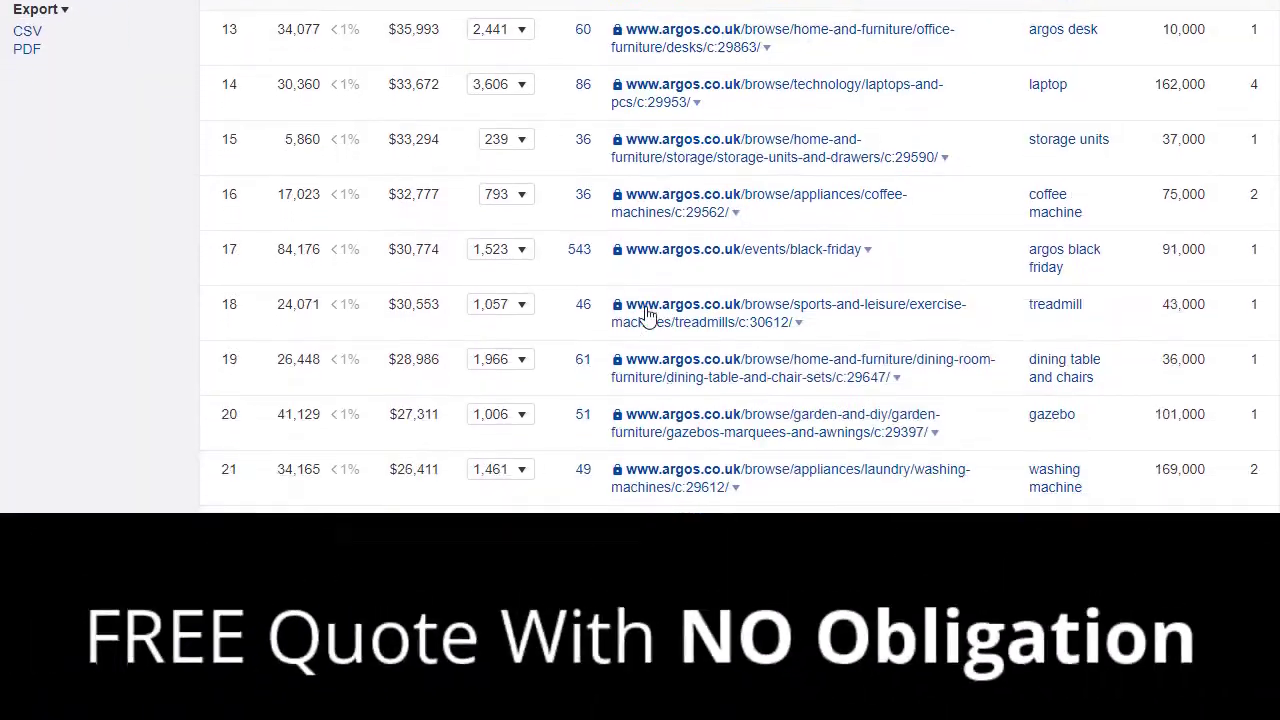
scroll("down", 3)
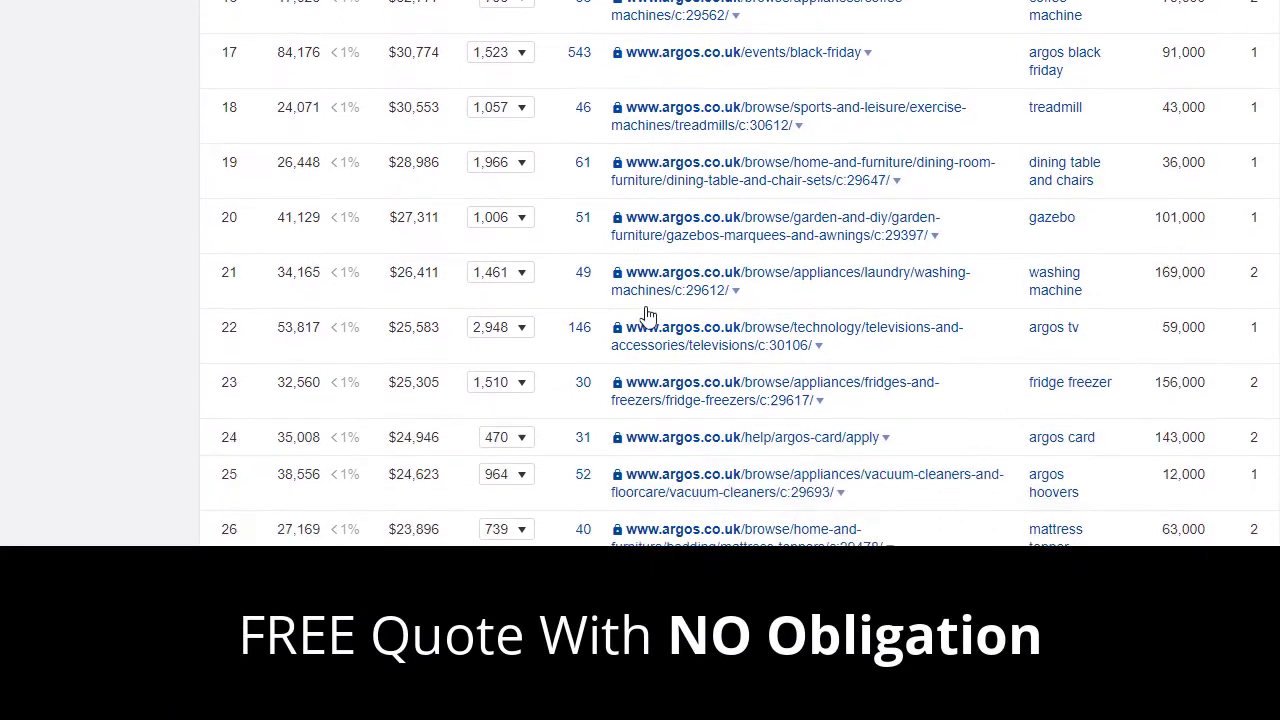
scroll("down", 3)
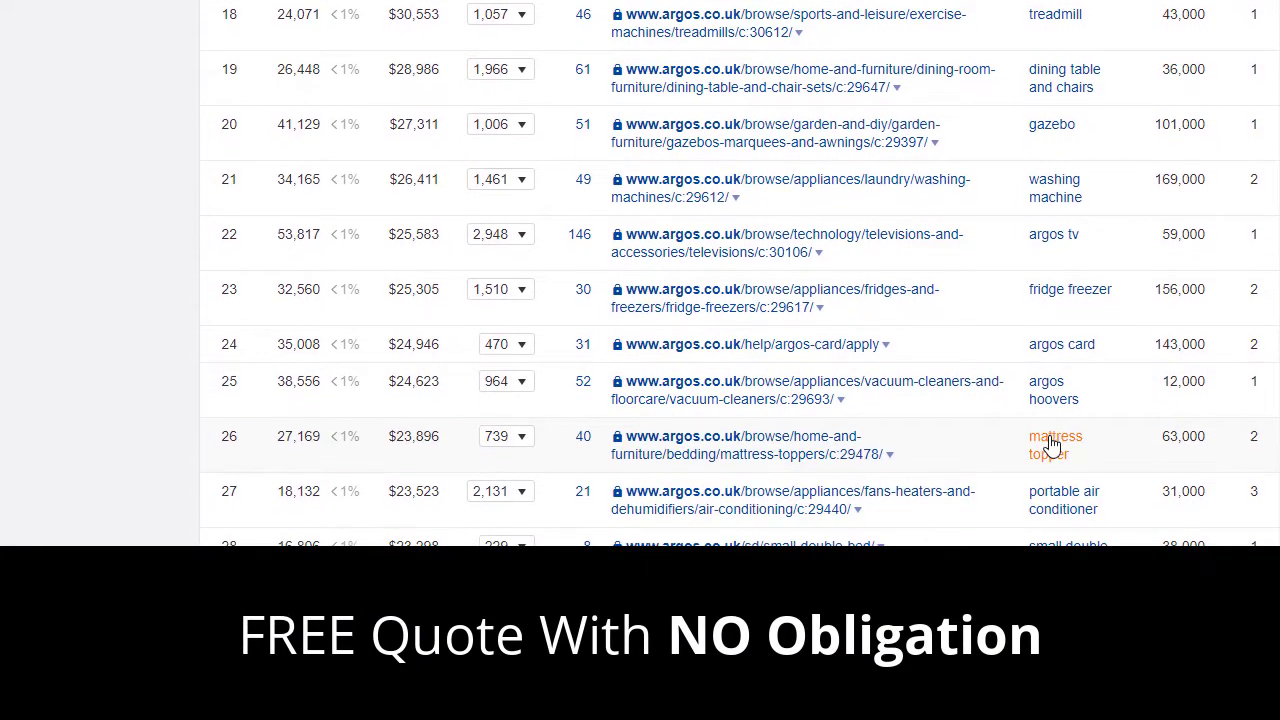
left_click(1055, 444)
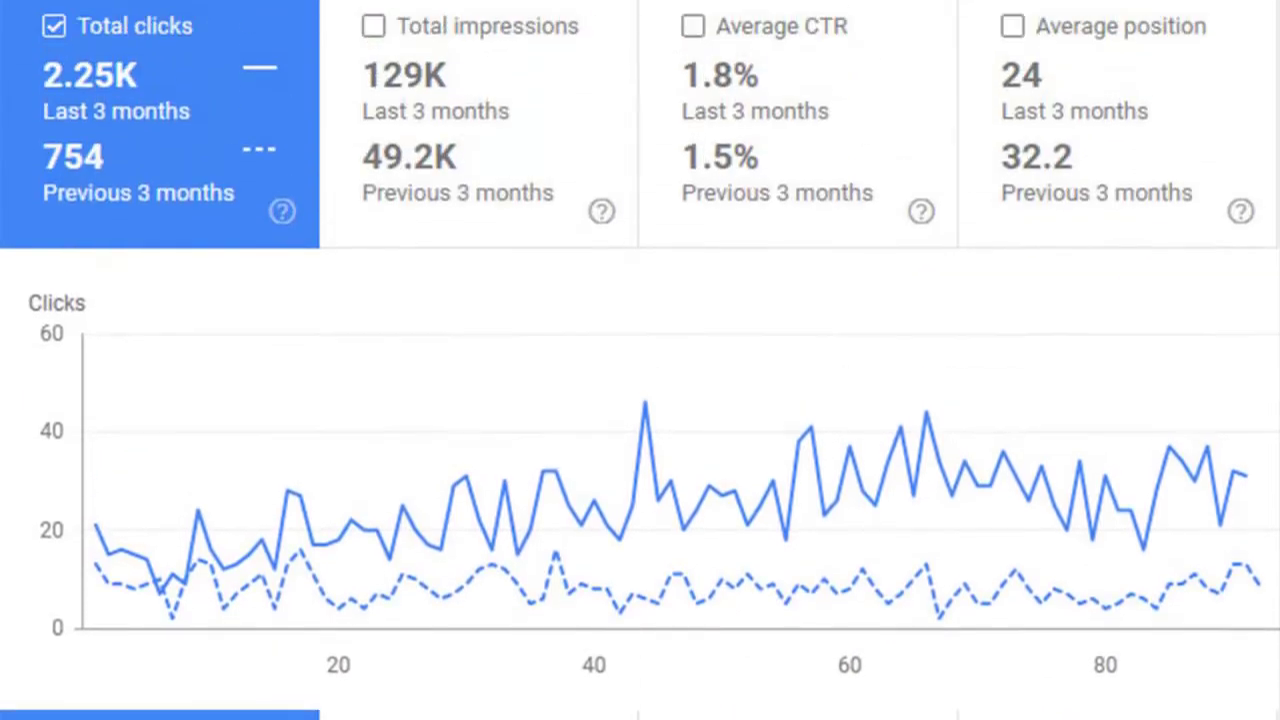
scroll("down", 3)
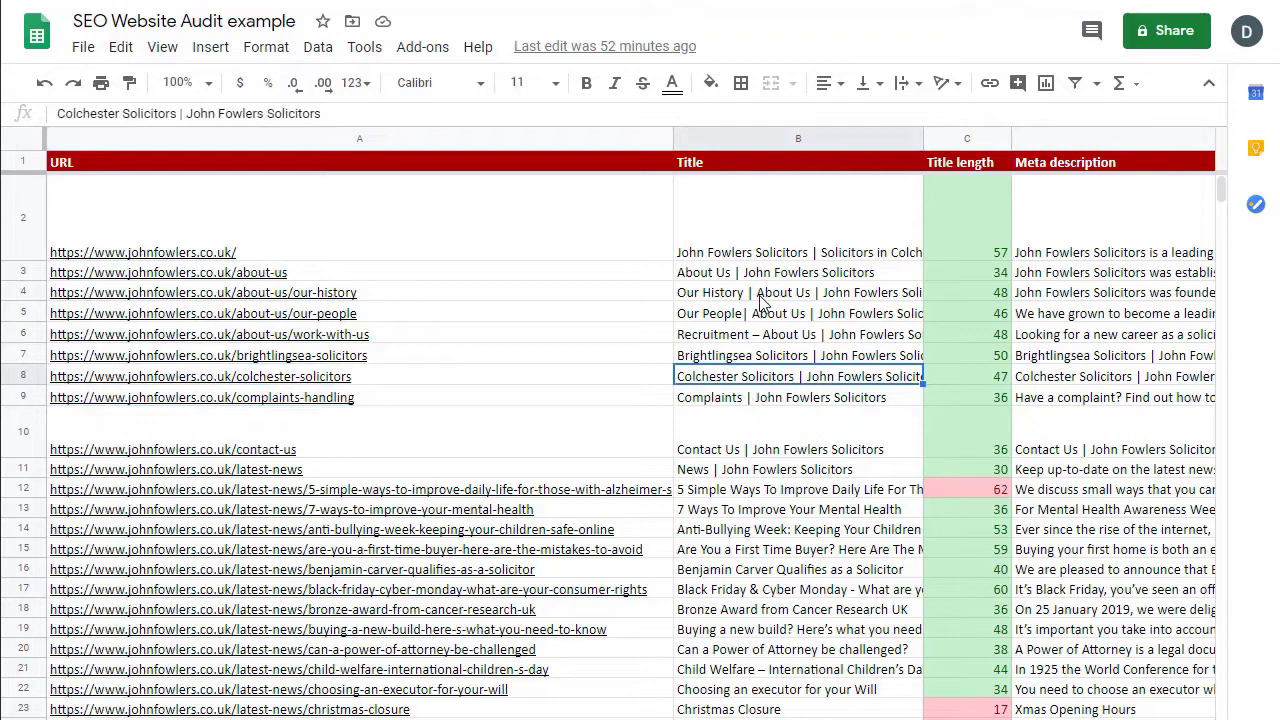
mouse_move(840, 210)
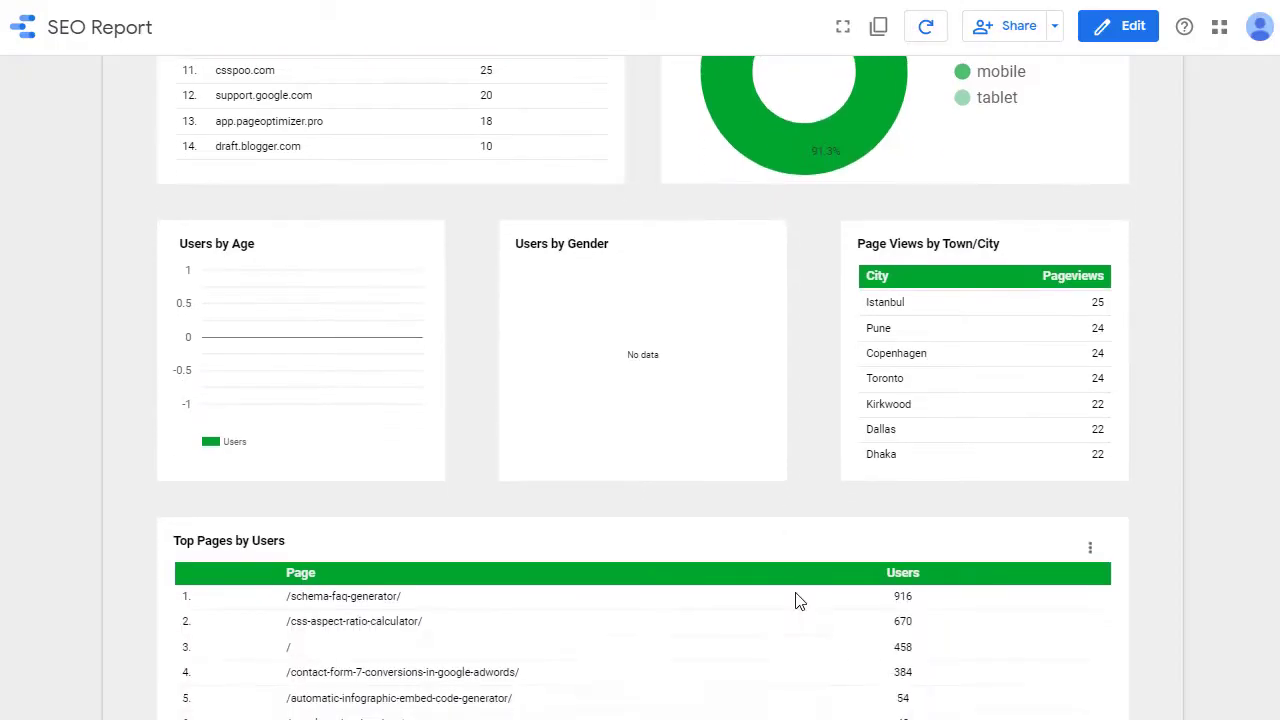
- Scroll the SEO Website Audit sheet to the meta description length and H1 columns
scroll("down", 3)
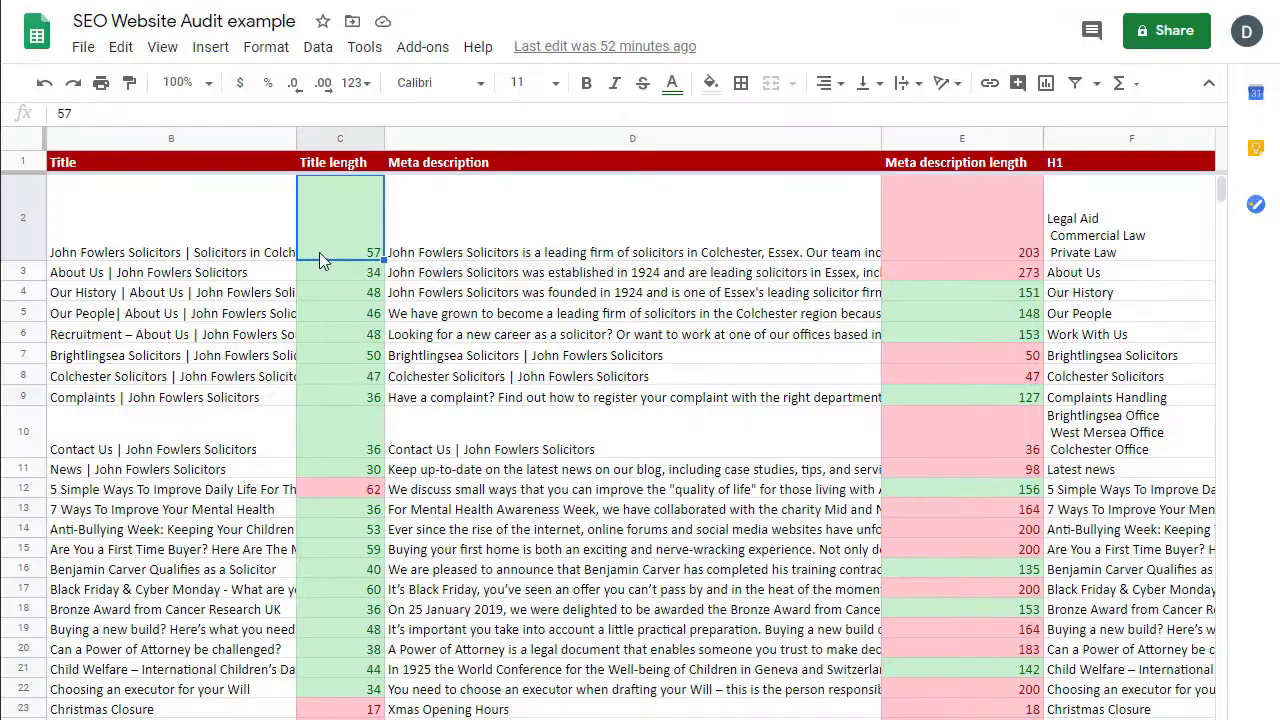
left_click(490, 22)
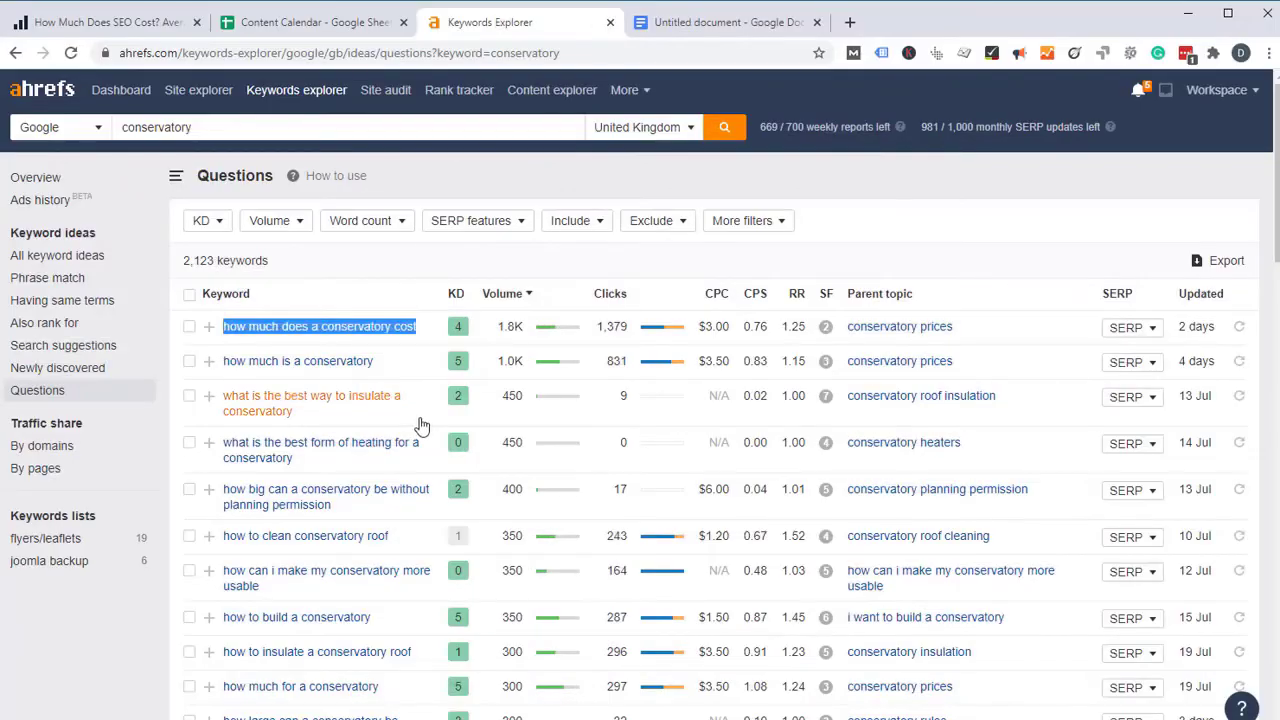
mouse_move(315, 35)
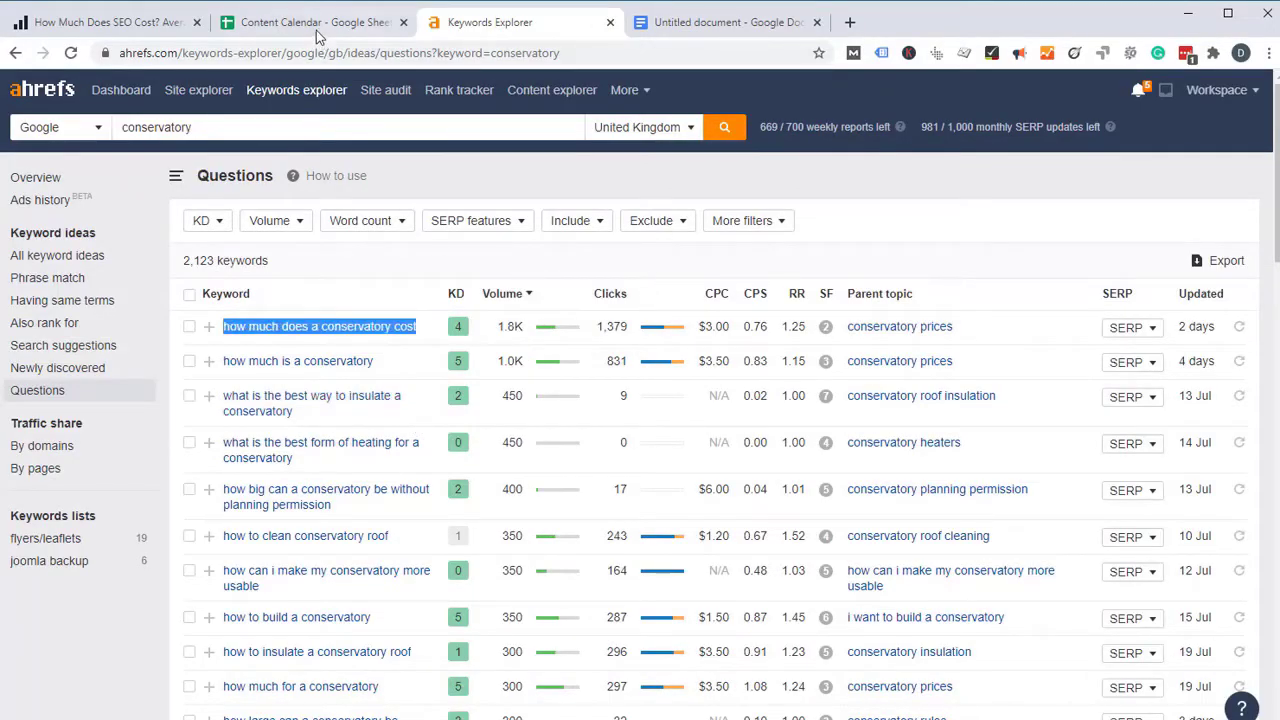
- Leave Ahrefs' 'conservatory' question keywords for the Content Calendar keyword spreadsheet
left_click(315, 22)
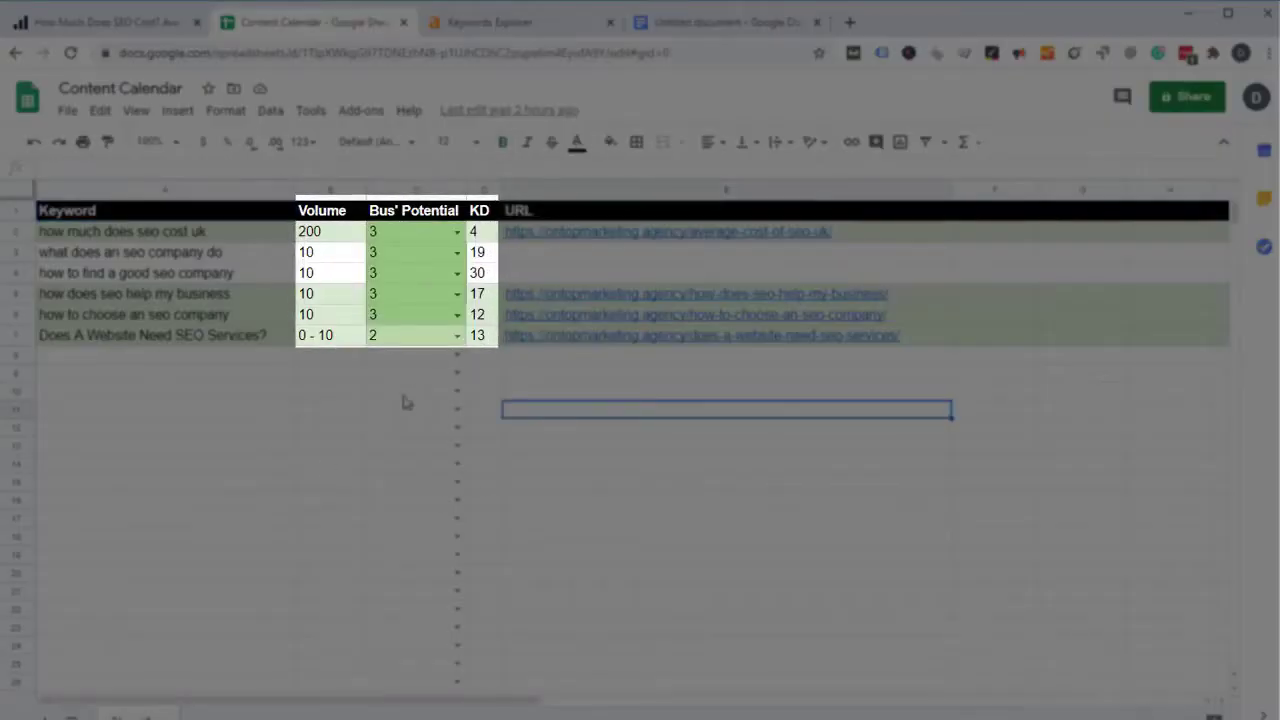
left_click(165, 390)
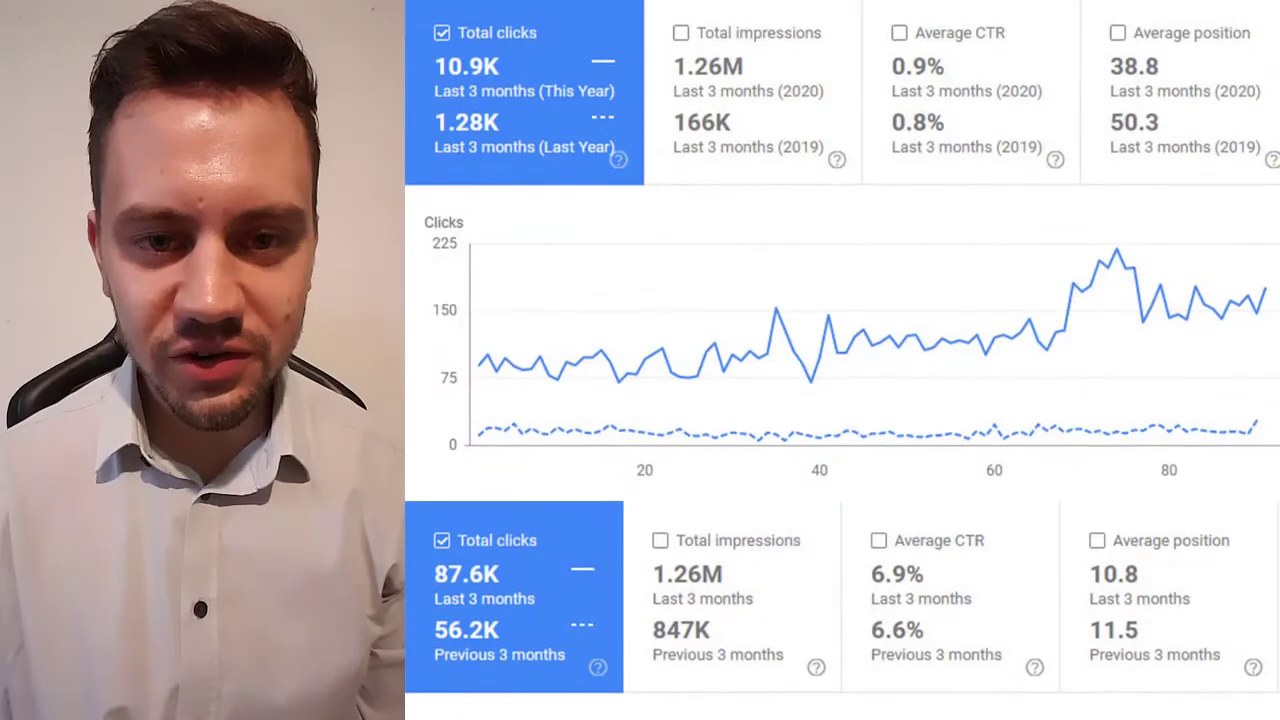
- Scroll past Search Console sites at 10.2K, 3.25K and 2.25K clicks to a 26.4K-click report
scroll("down", 3)
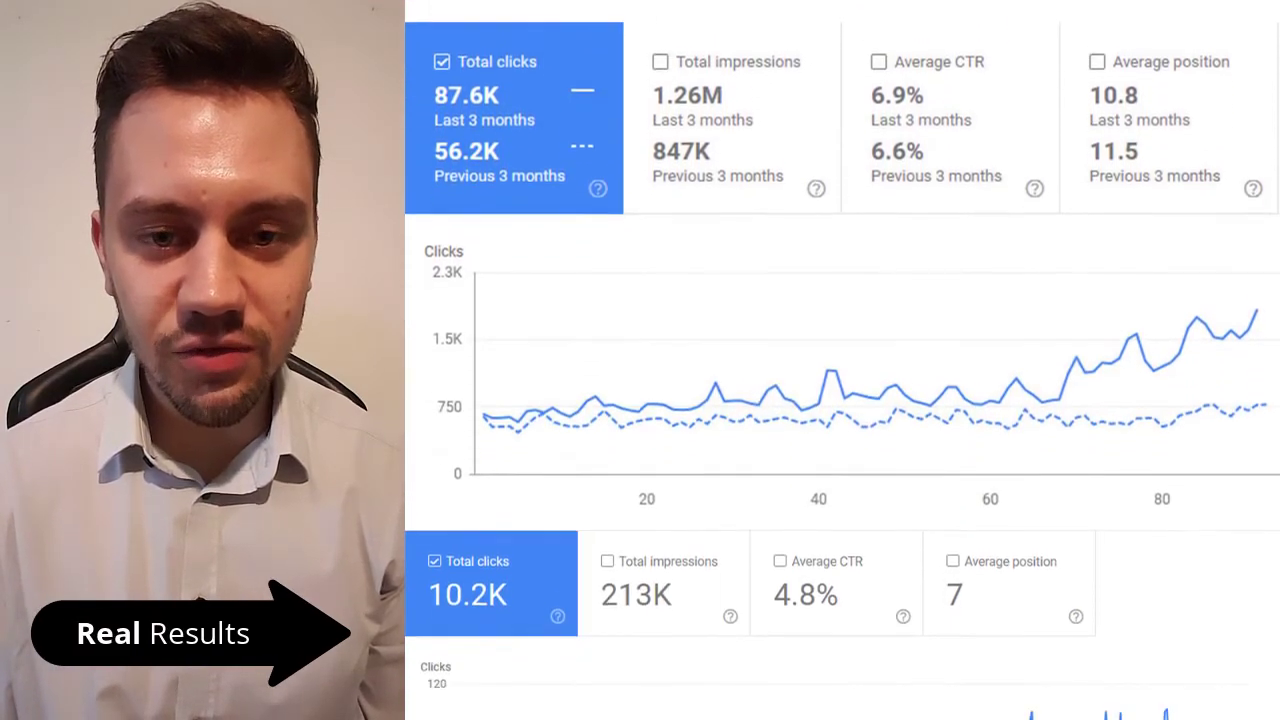
scroll("down", 3)
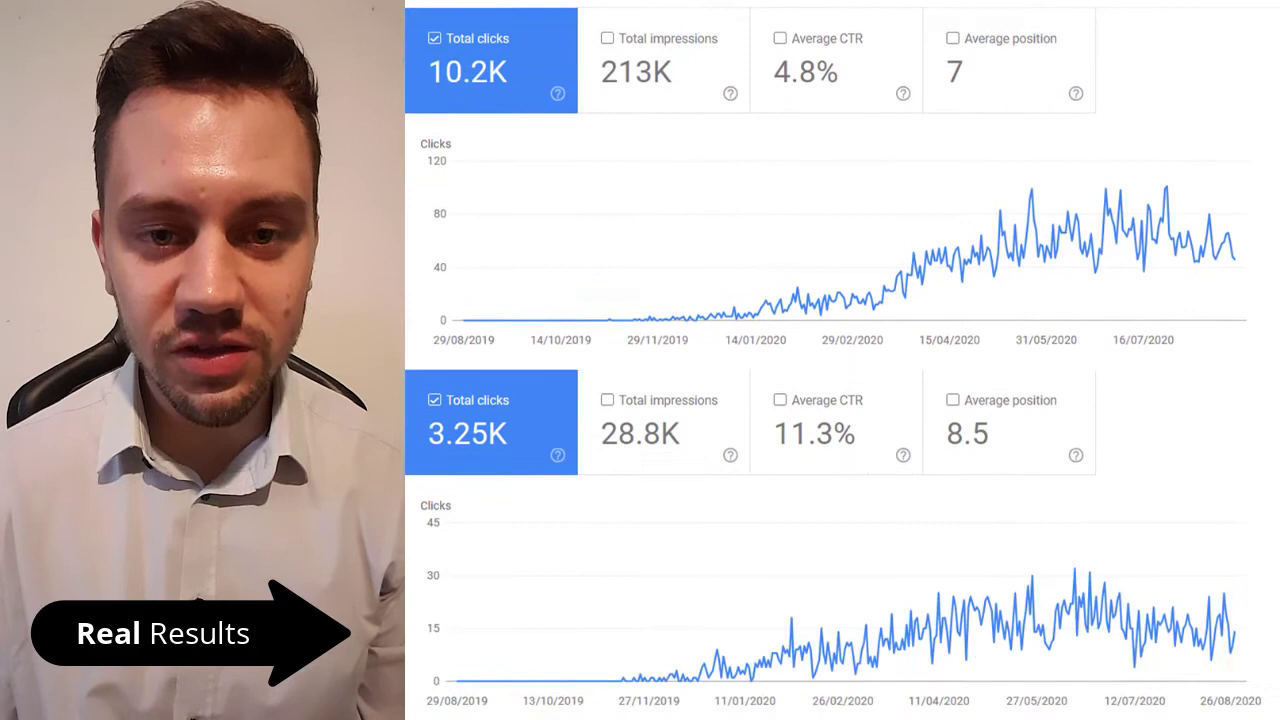
scroll("down", 3)
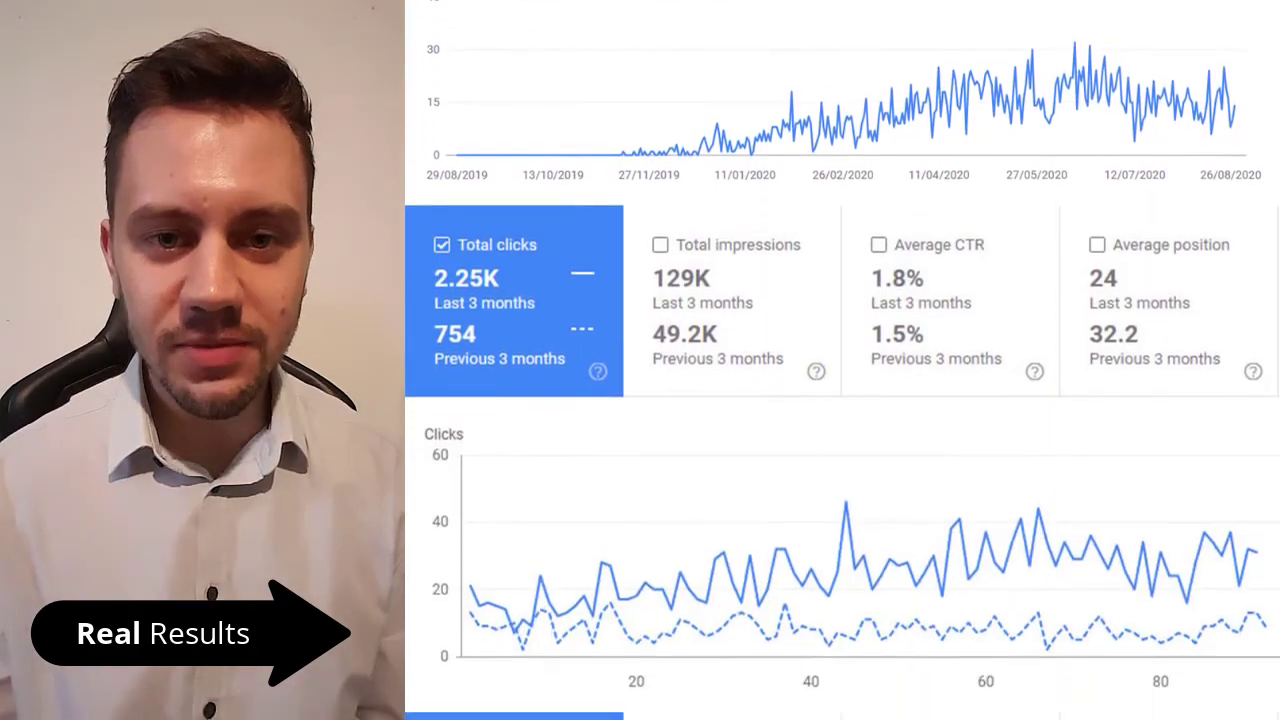
scroll("down", 3)
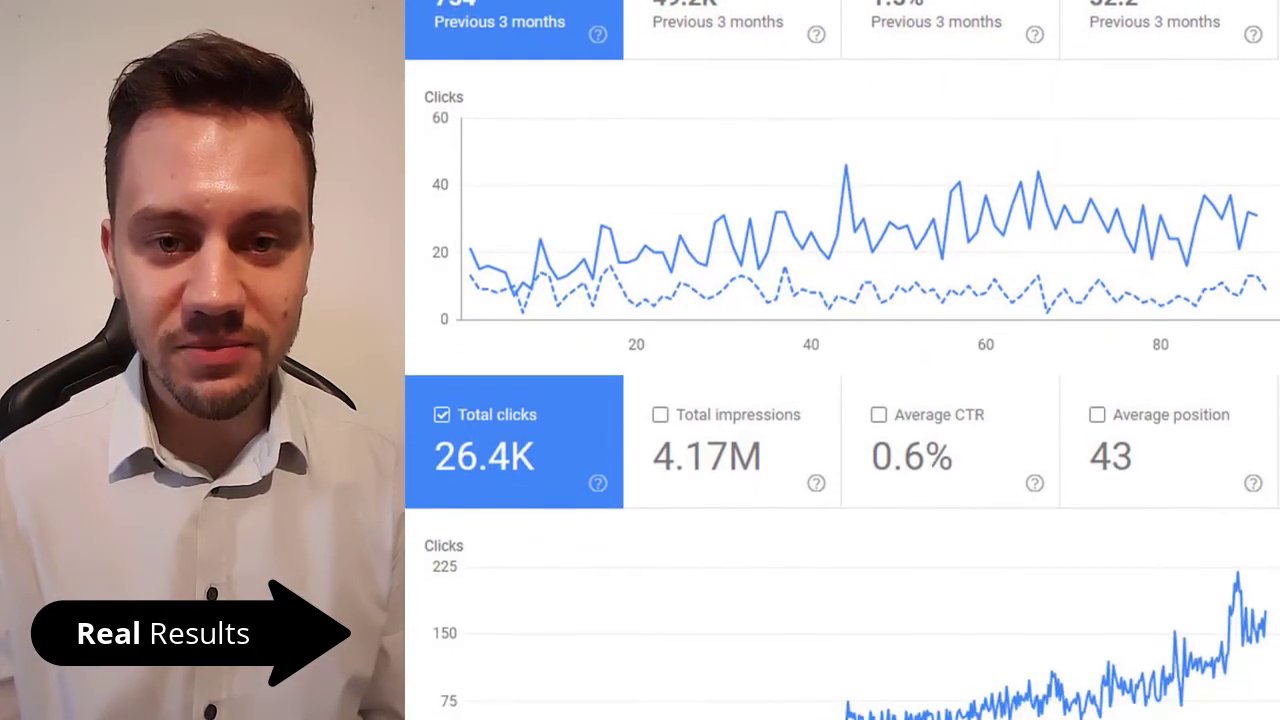